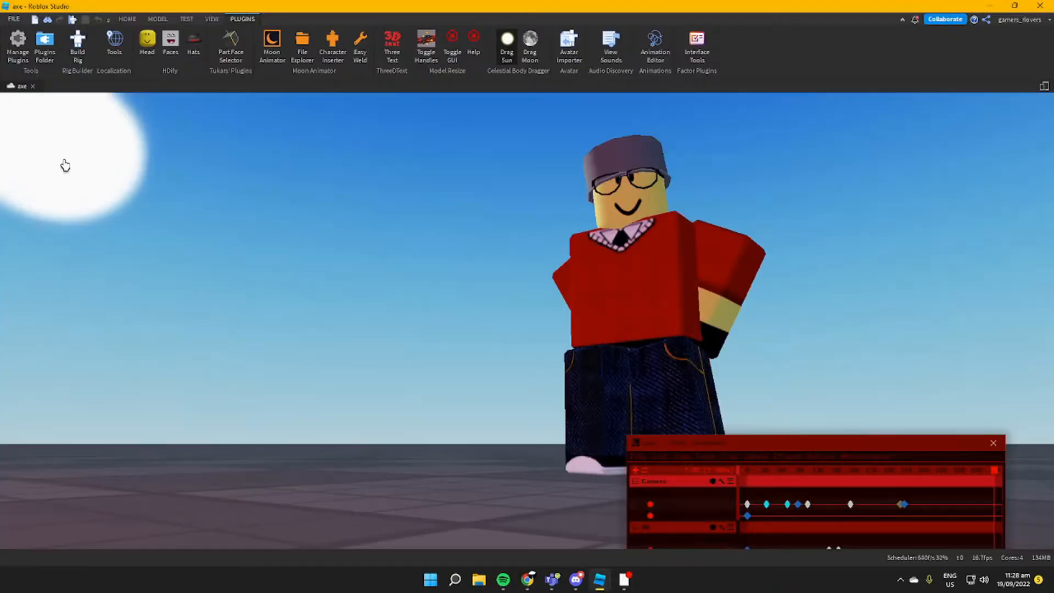
{"action": "right_click", "coordinate": [65, 165]}
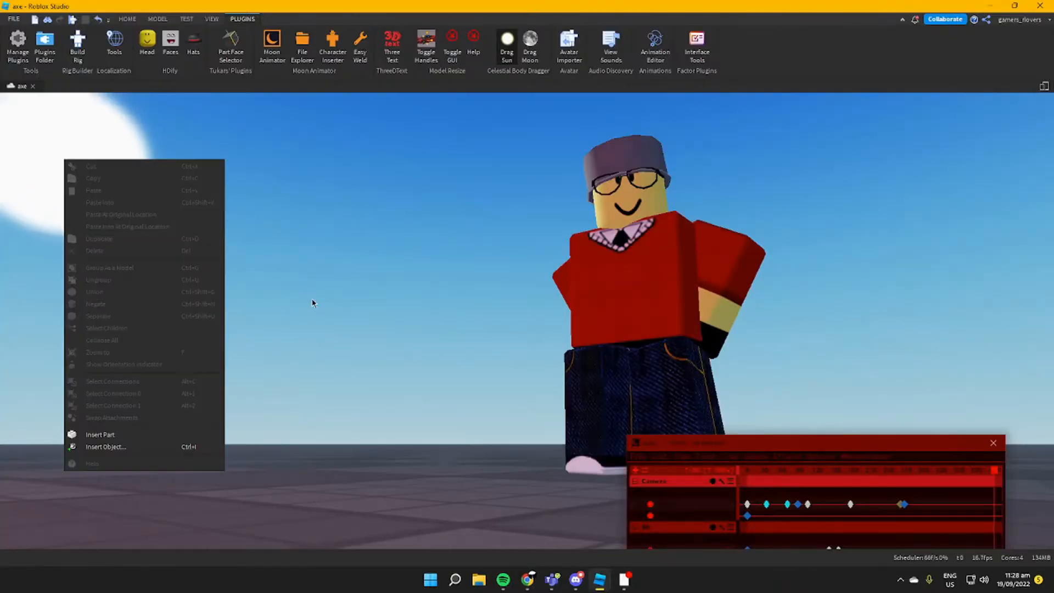
{"action": "left_click", "coordinate": [33, 137]}
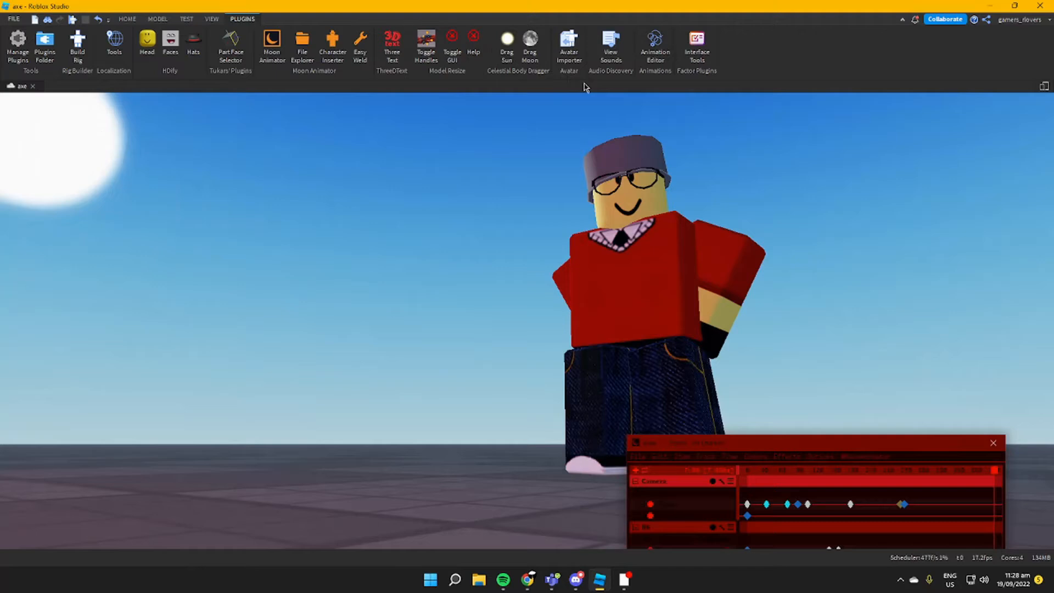
{"action": "mouse_move", "coordinate": [545, 386]}
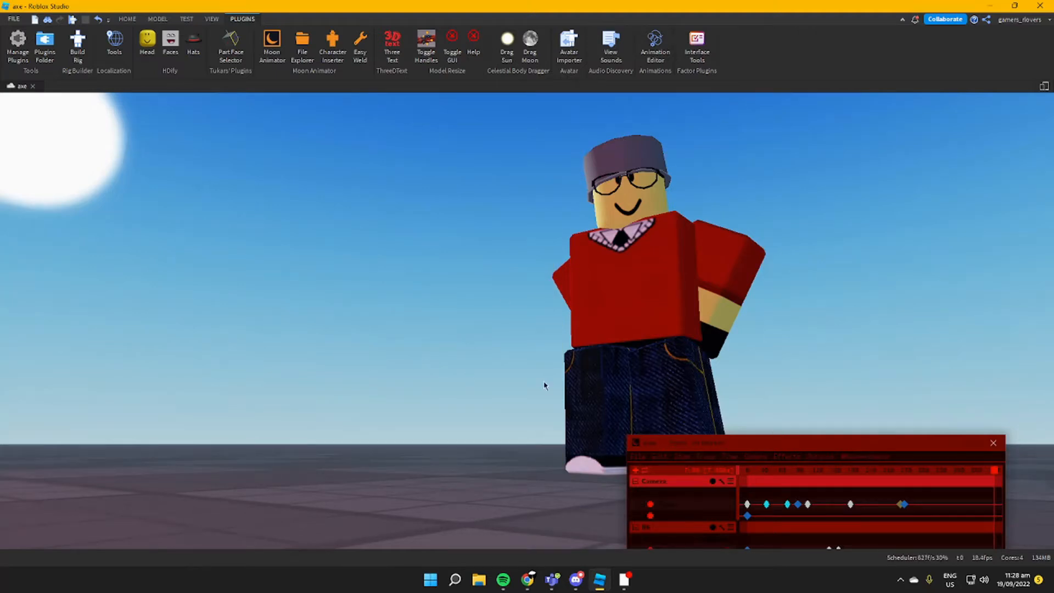